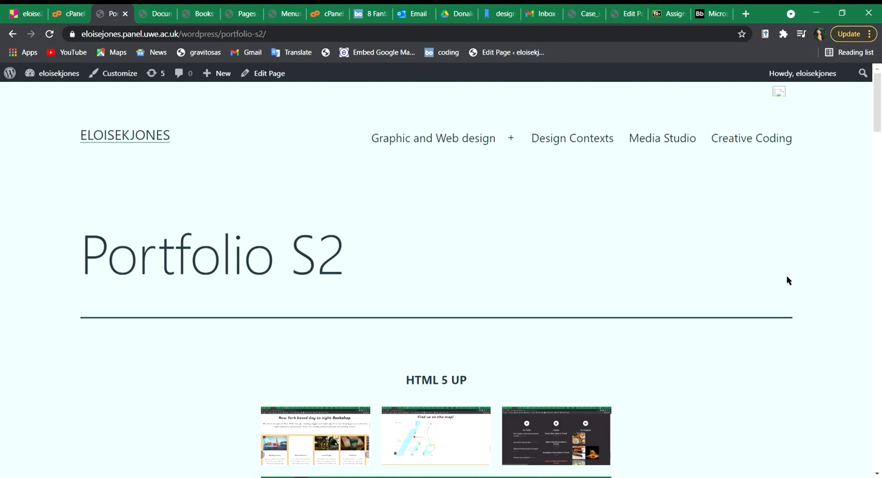
# Step: Scroll the portfolio page and open the html5up-helios Books N Brews site link
pyautogui.scroll(-3)
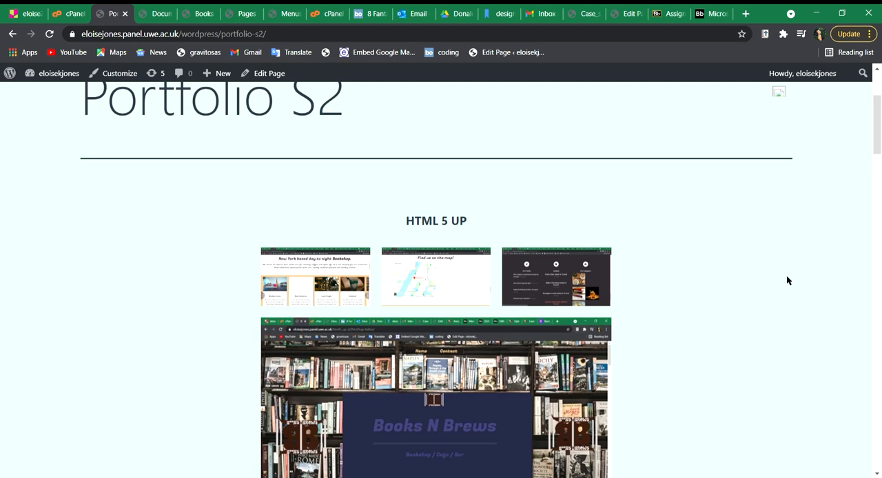
pyautogui.scroll(-3)
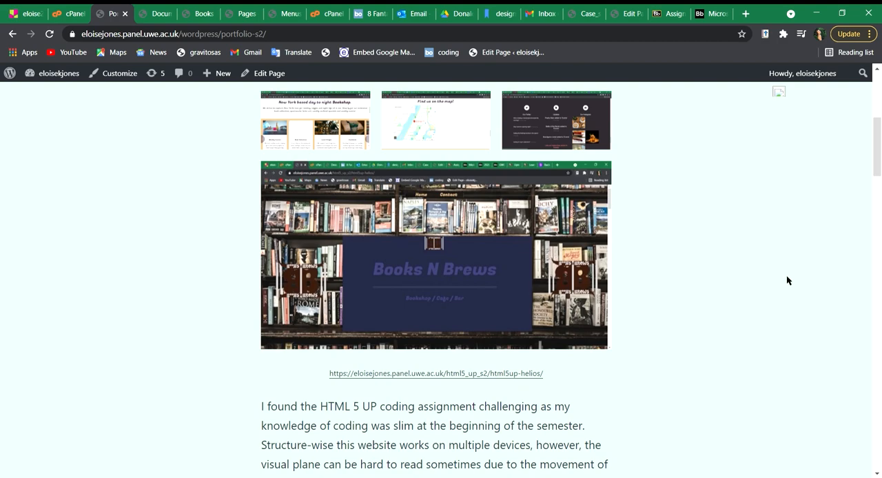
pyautogui.click(435, 373)
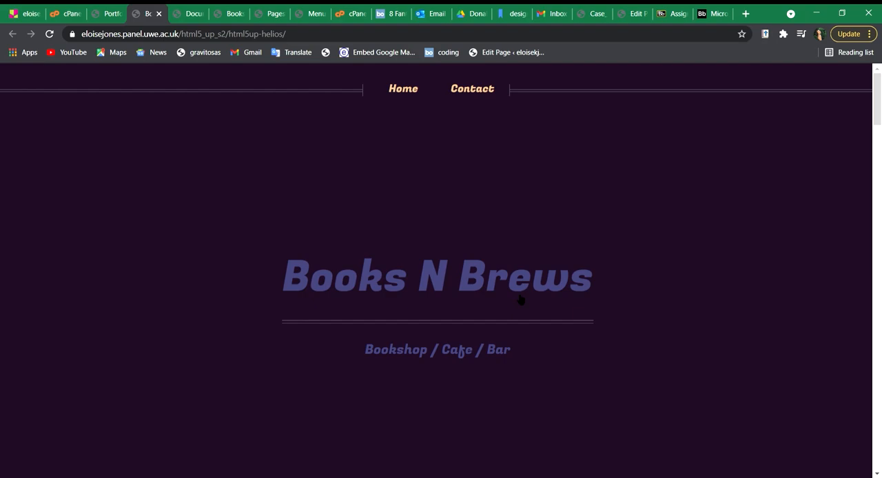
# Step: Scroll the Books N Brews homepage to the events carousel and 'Also available' section
pyautogui.scroll(-3)
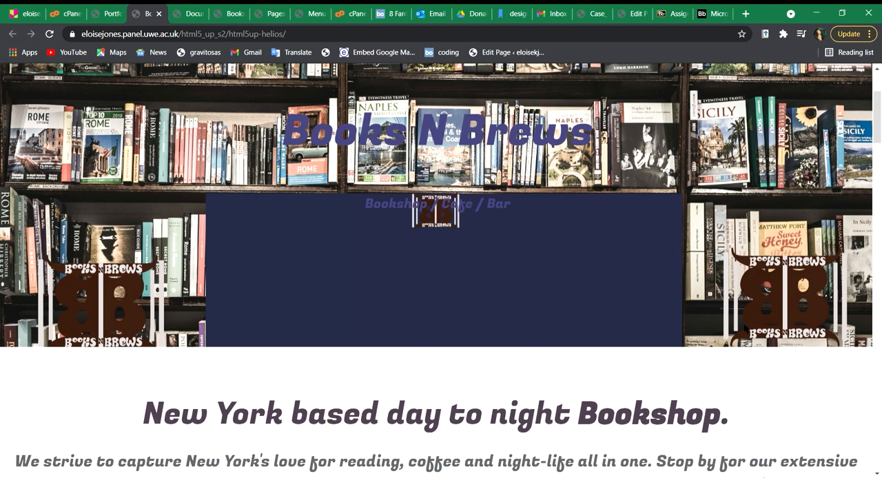
pyautogui.scroll(-3)
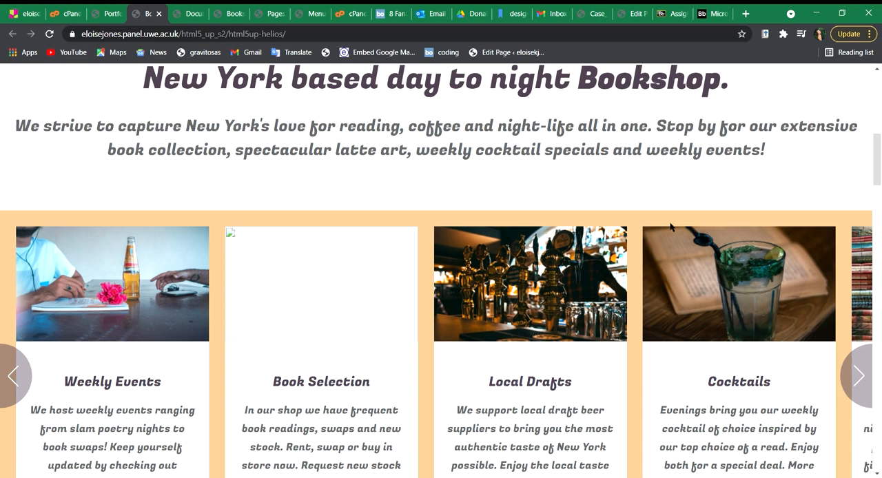
pyautogui.scroll(3)
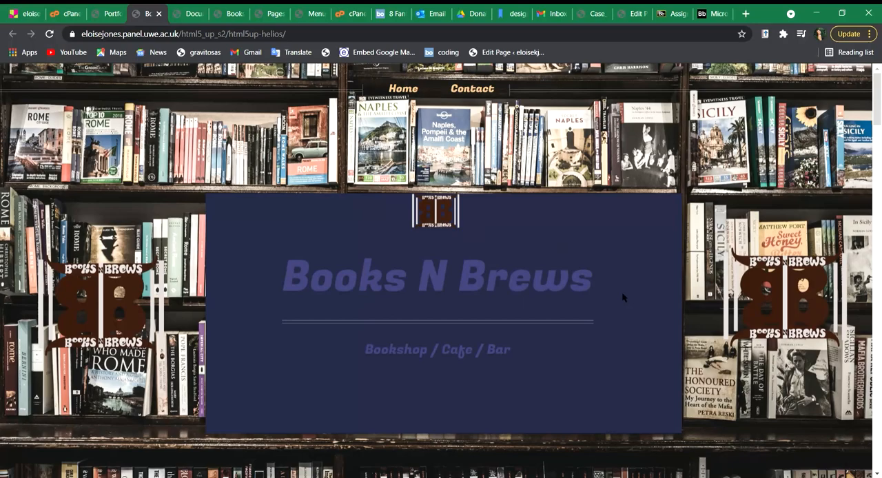
pyautogui.scroll(-3)
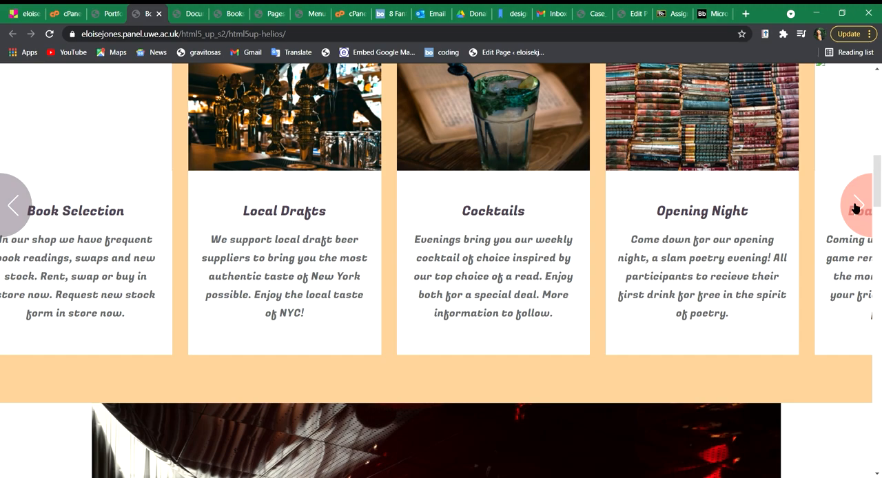
pyautogui.scroll(-3)
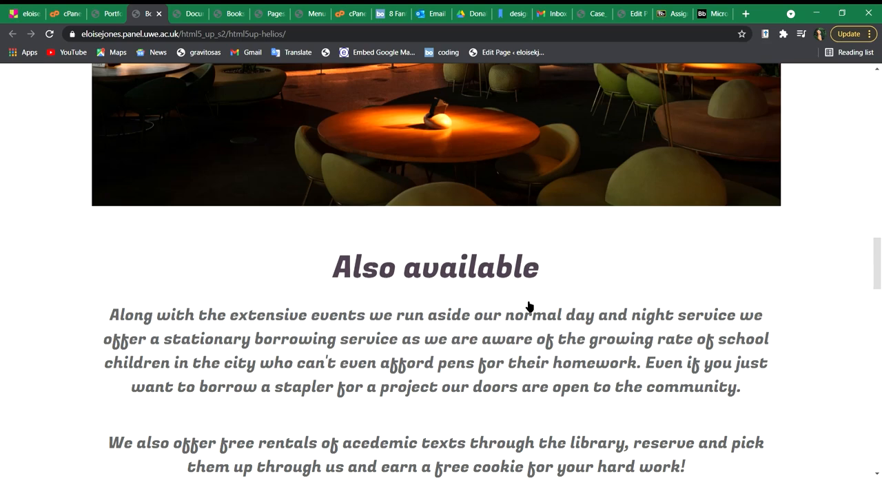
pyautogui.scroll(-3)
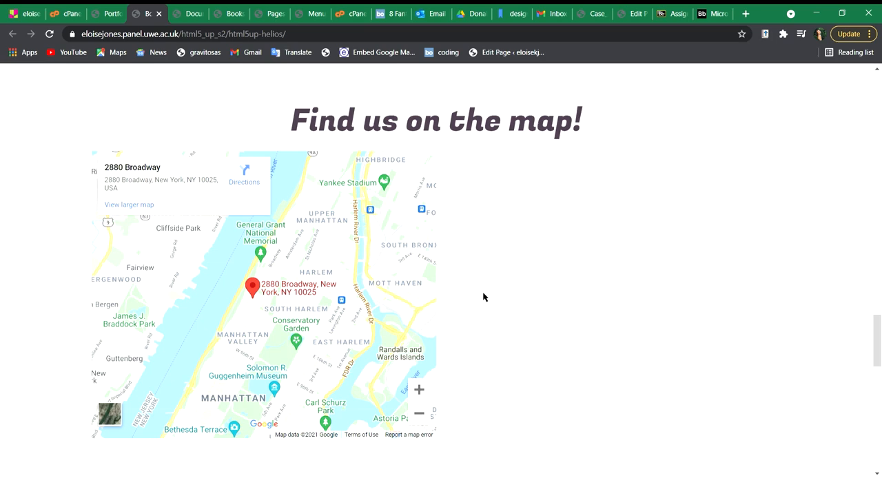
pyautogui.moveTo(501, 339)
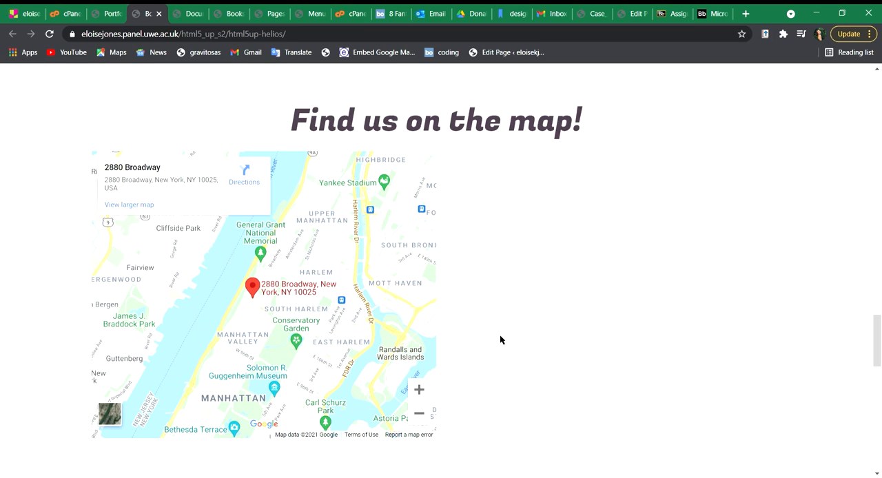
pyautogui.moveTo(558, 300)
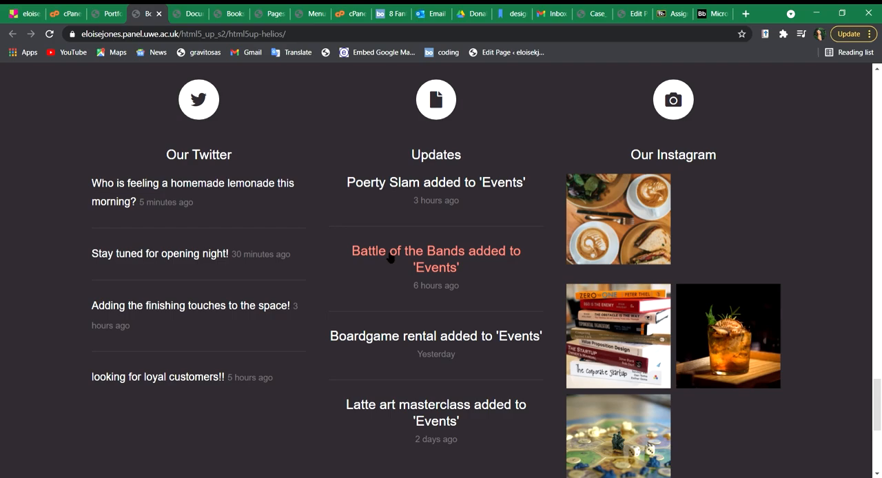
pyautogui.scroll(3)
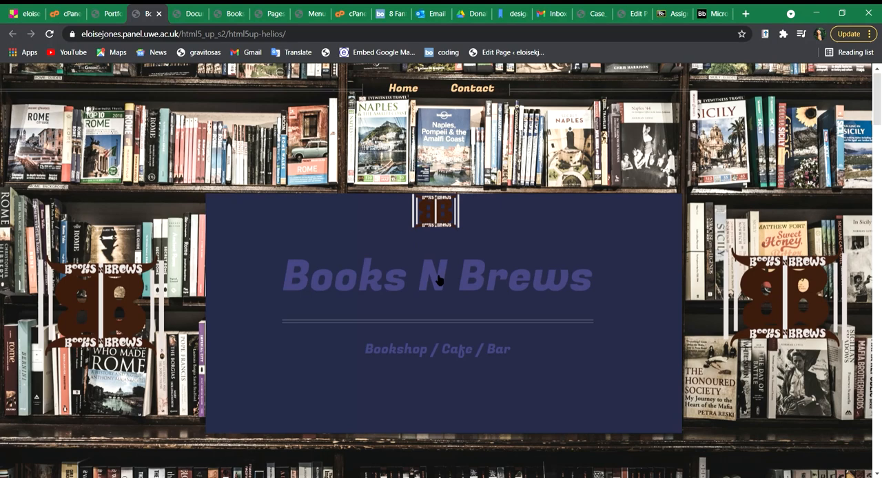
pyautogui.scroll(-3)
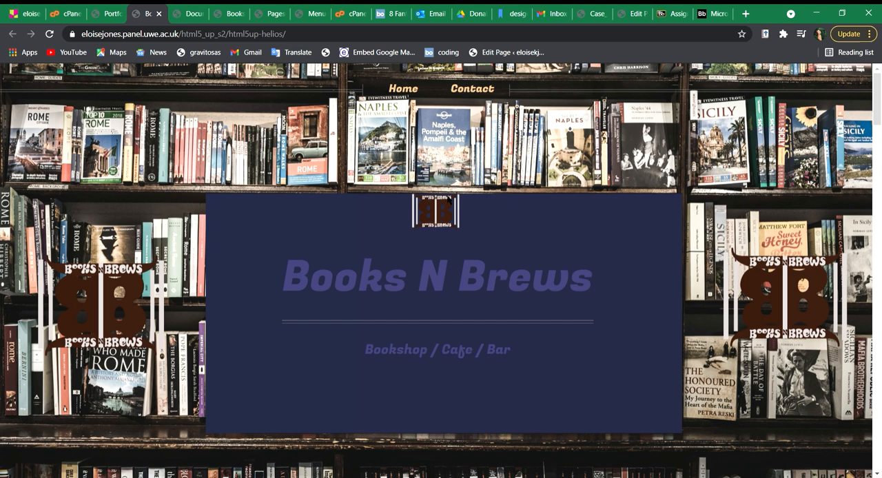
pyautogui.moveTo(427, 252)
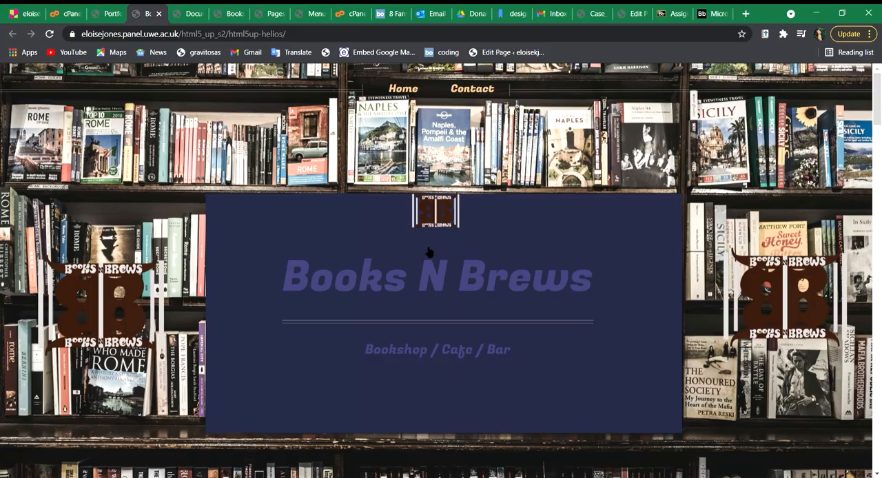
# Step: Scroll down the Portfolio S2 WordPress page after leaving the Books N Brews site
pyautogui.scroll(-3)
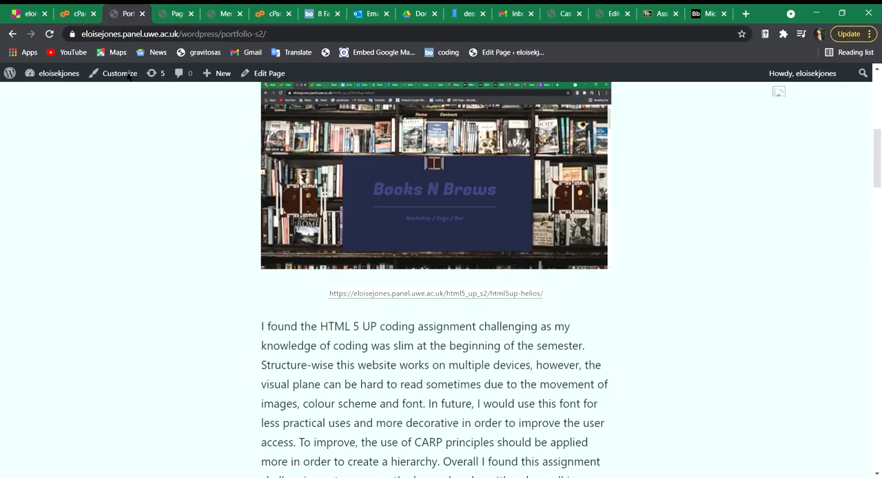
pyautogui.scroll(-3)
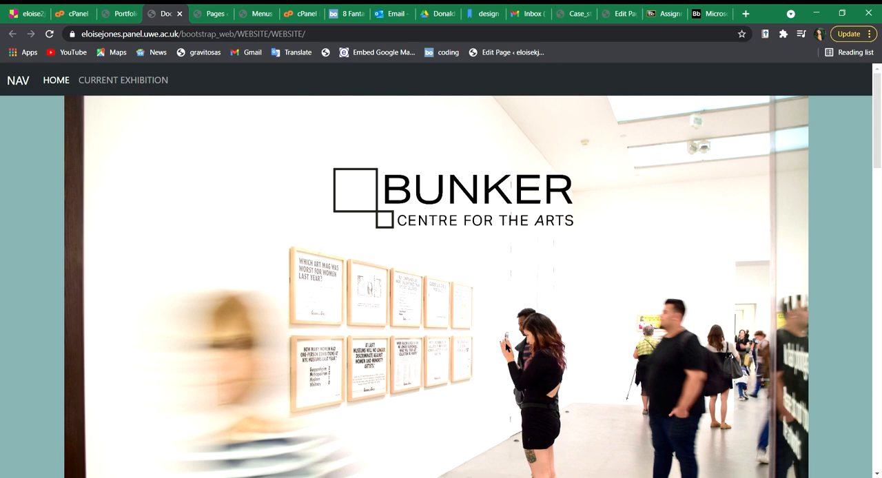
pyautogui.moveTo(838, 283)
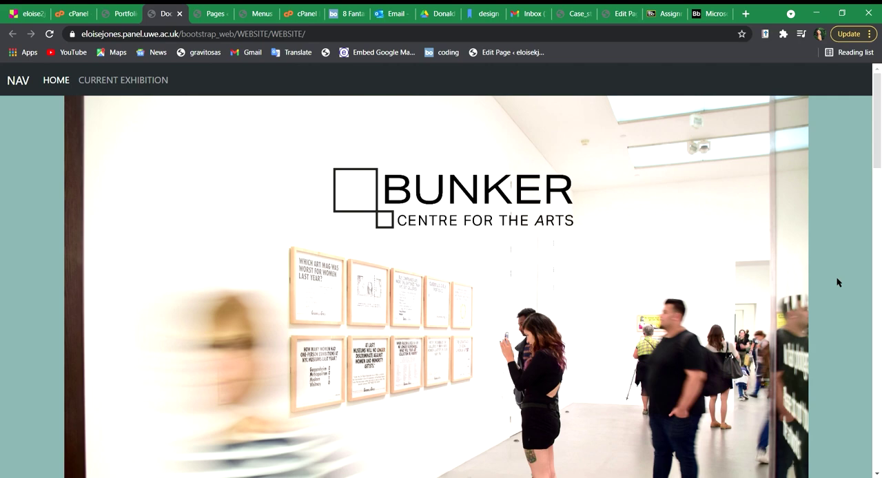
# Step: Scroll down through the Bunker site's event cards, then back up to the top
pyautogui.scroll(-3)
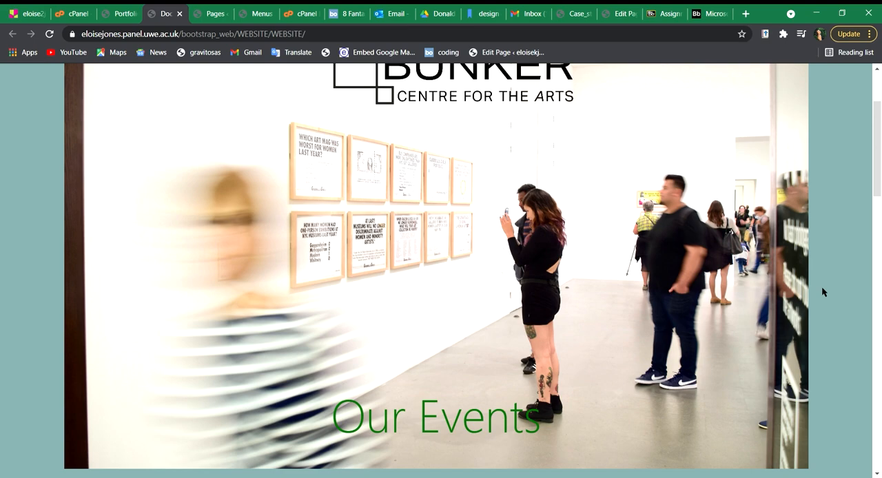
pyautogui.scroll(-3)
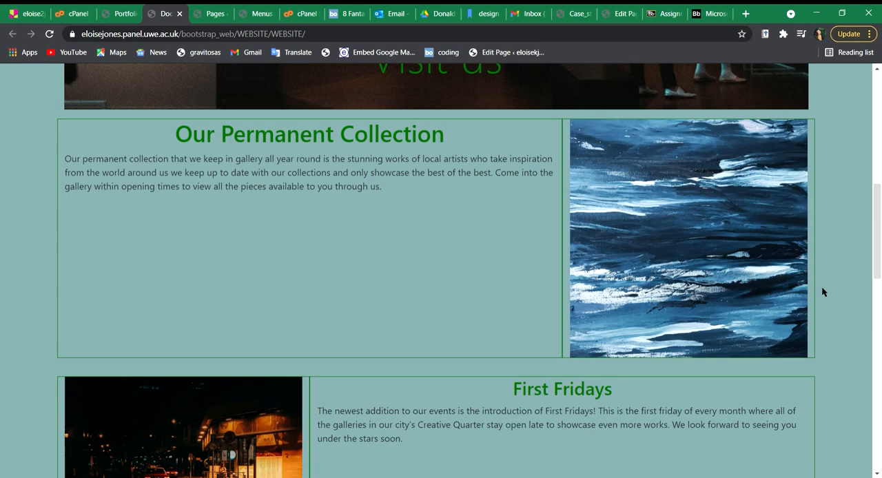
pyautogui.scroll(-3)
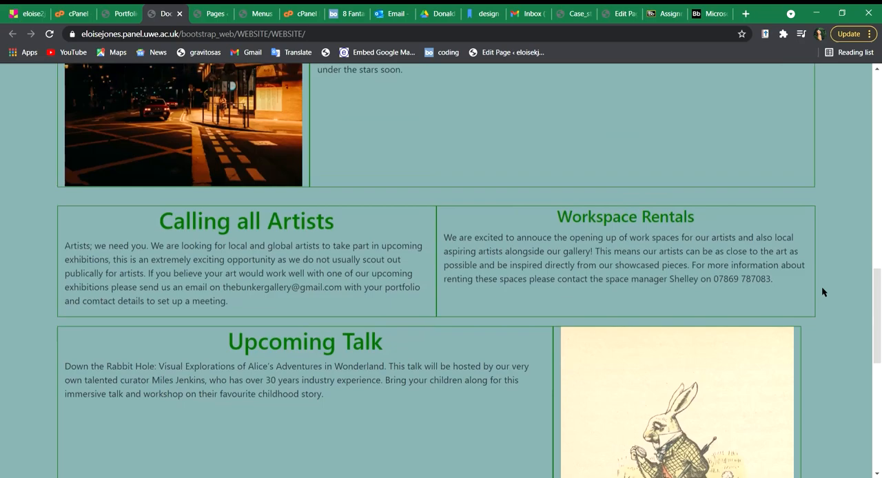
pyautogui.scroll(3)
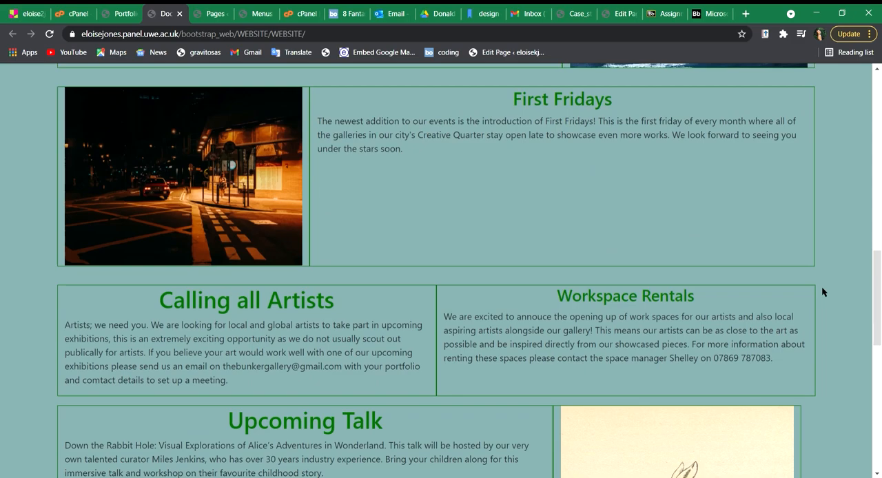
pyautogui.scroll(3)
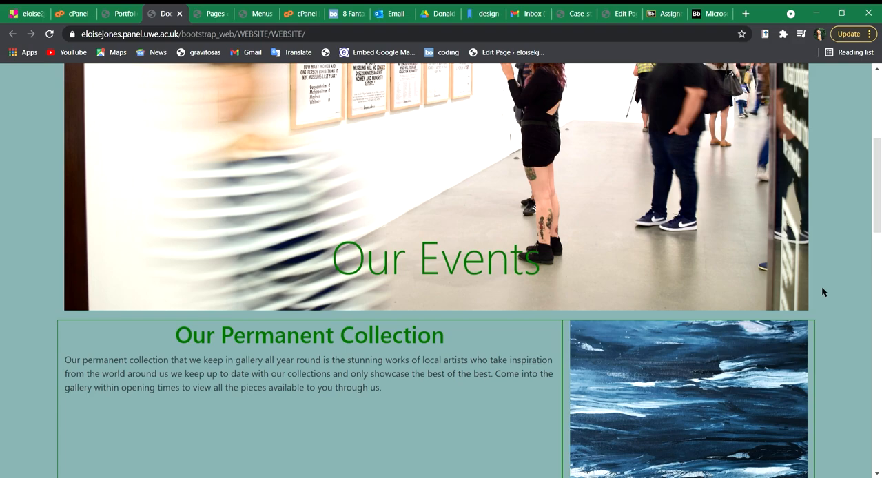
pyautogui.scroll(3)
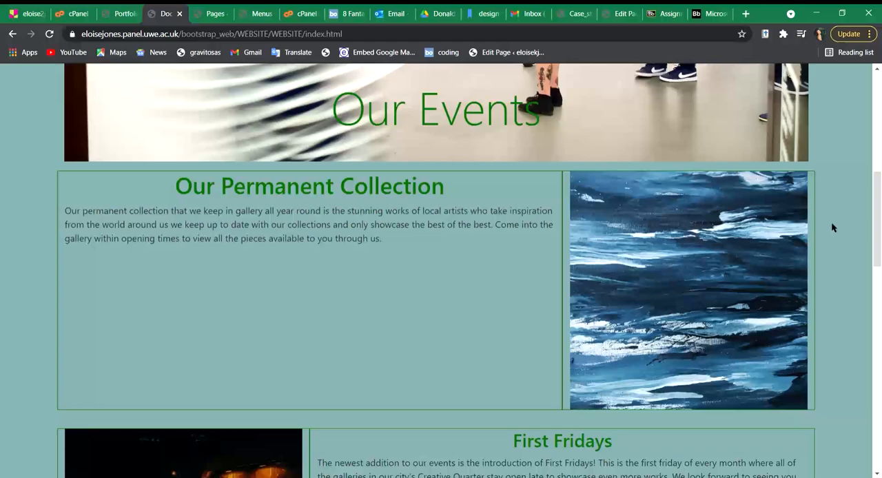
pyautogui.scroll(3)
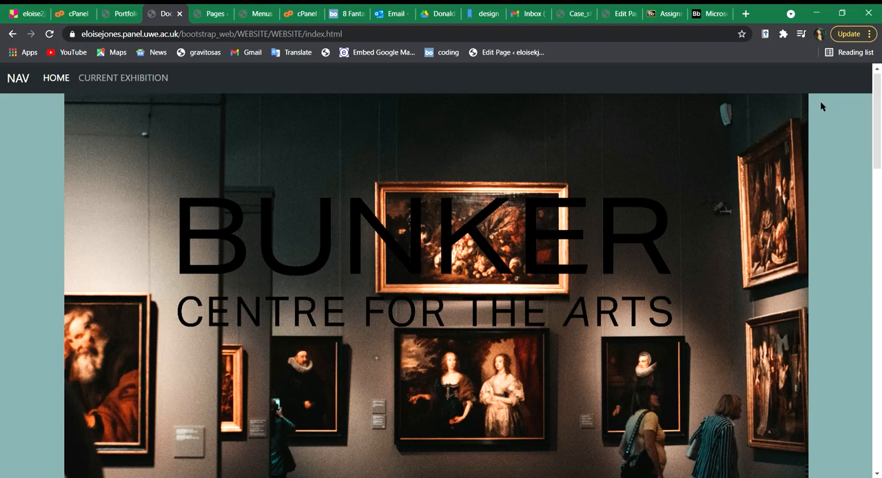
# Step: Switch back to the WordPress Portfolio S2 tab
pyautogui.click(124, 13)
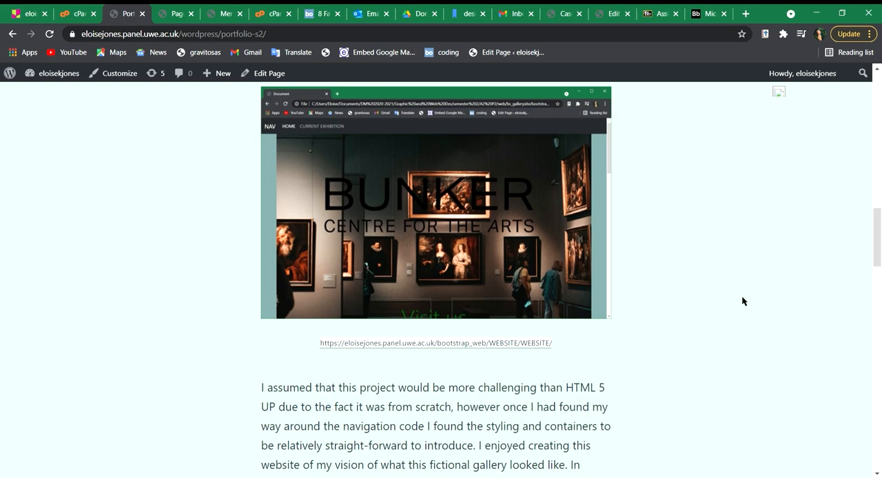
pyautogui.scroll(-3)
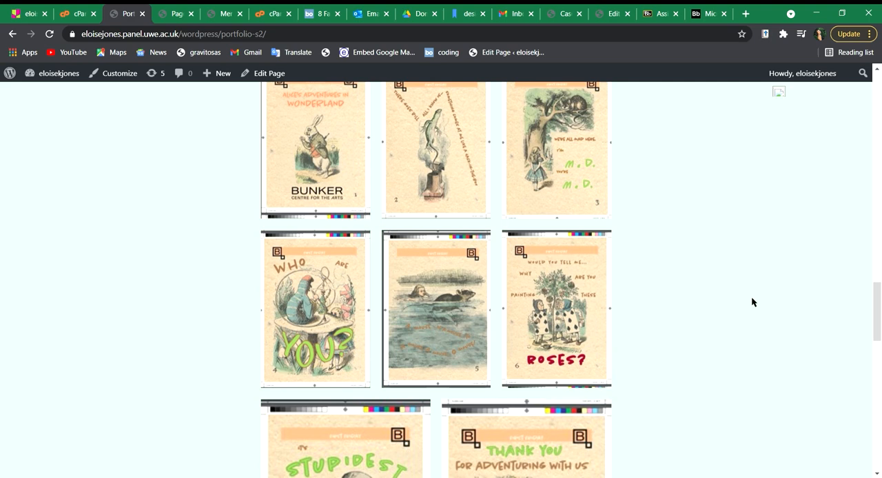
pyautogui.scroll(-3)
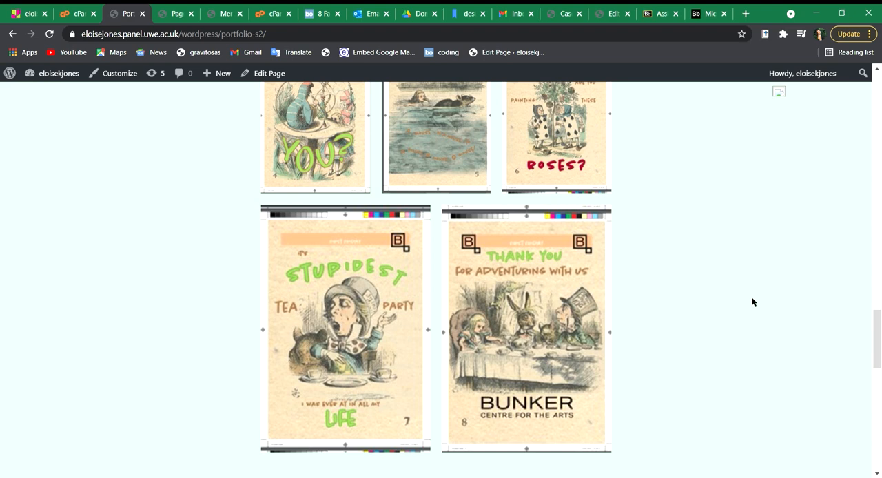
pyautogui.scroll(3)
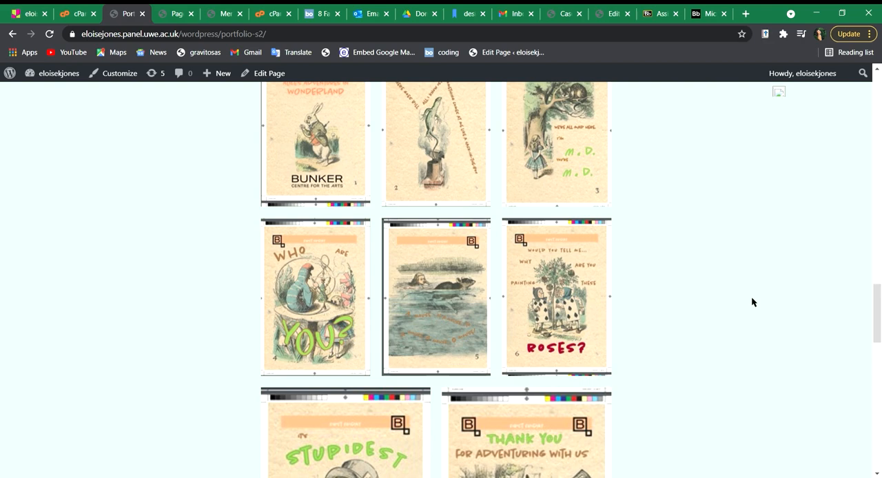
pyautogui.scroll(-3)
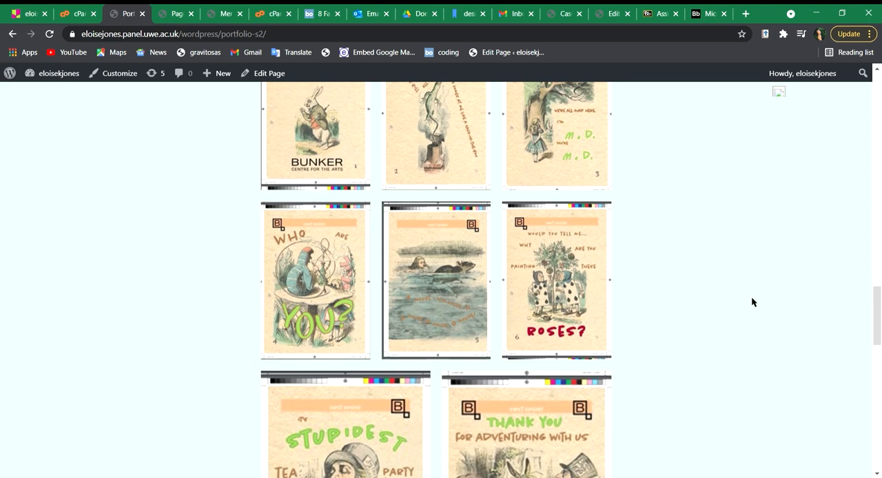
pyautogui.scroll(3)
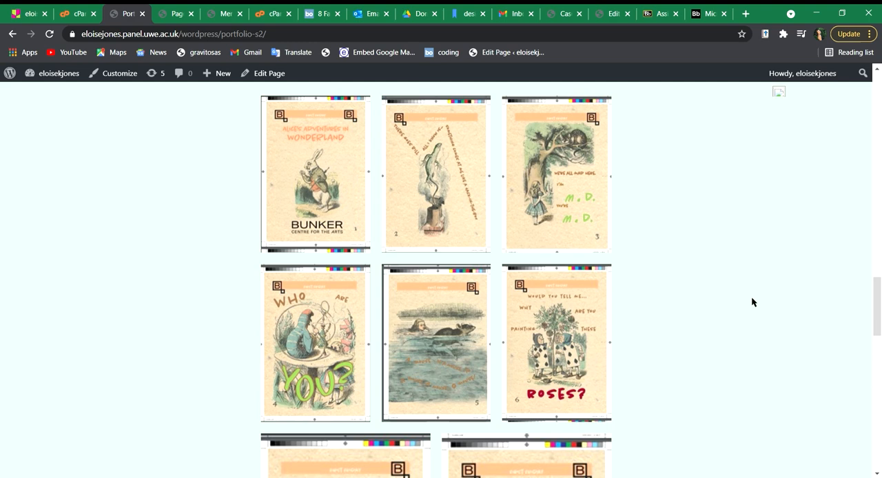
pyautogui.scroll(-3)
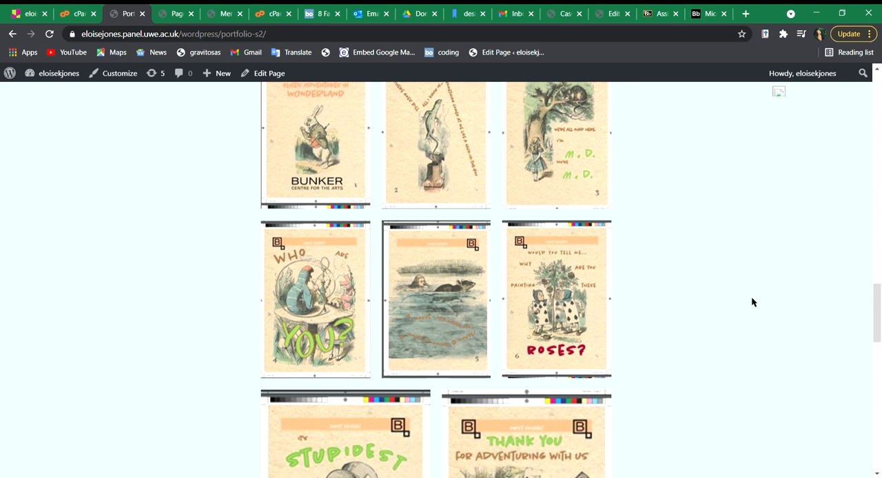
pyautogui.scroll(-3)
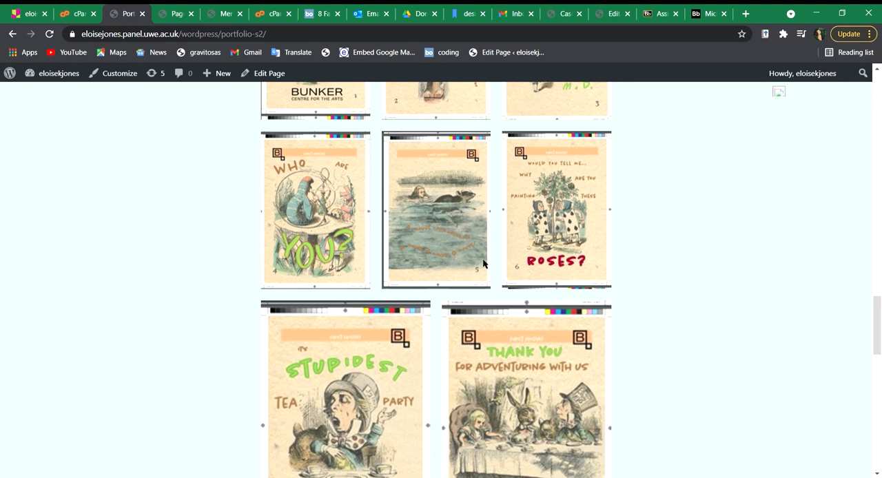
pyautogui.scroll(-3)
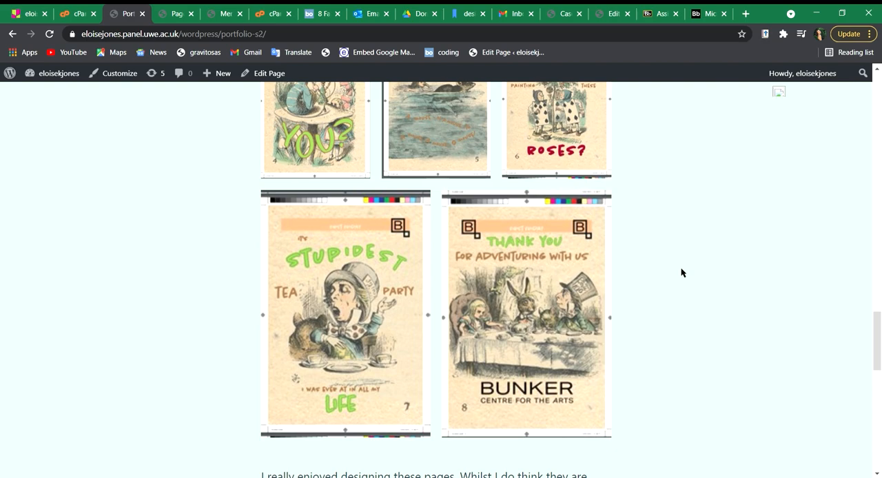
pyautogui.scroll(-3)
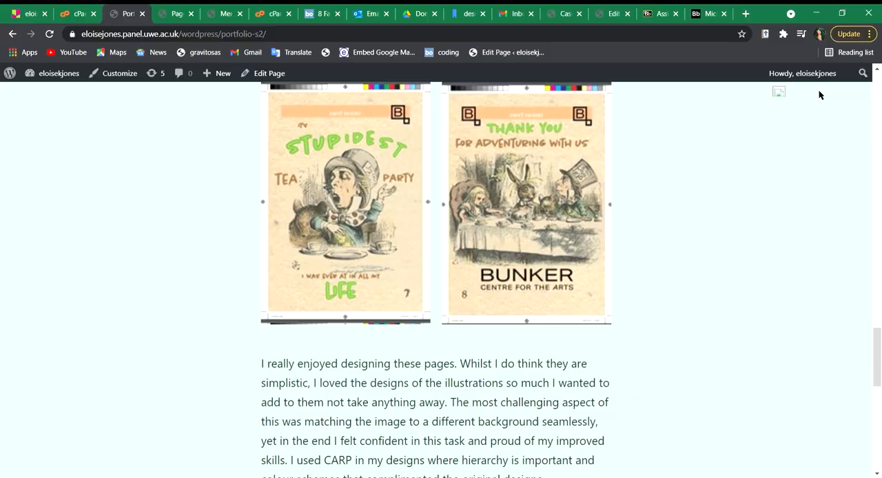